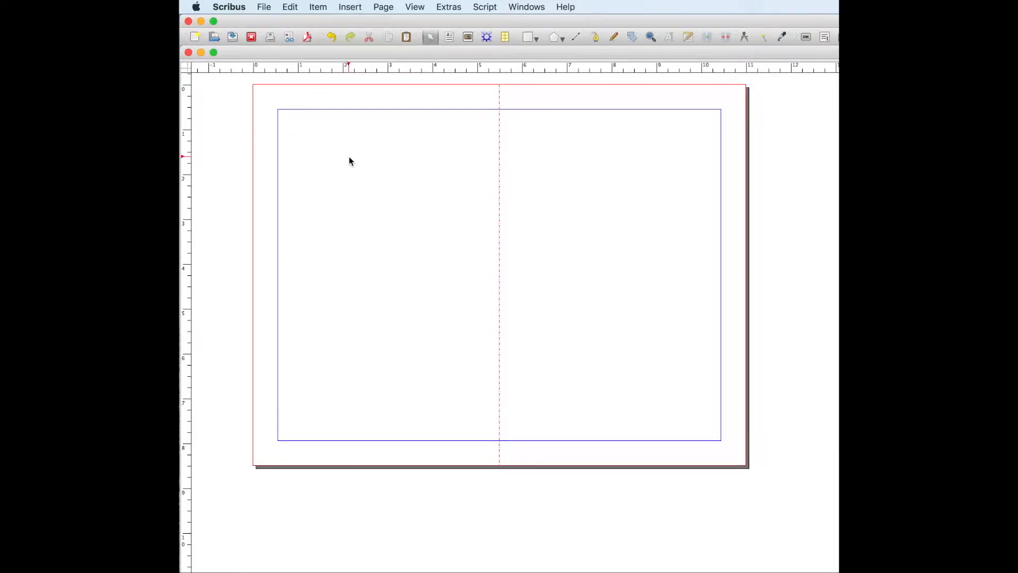
Step: Choose File > New to bring up the New Document dialog
{"action": "left_click", "coordinate": [264, 6]}
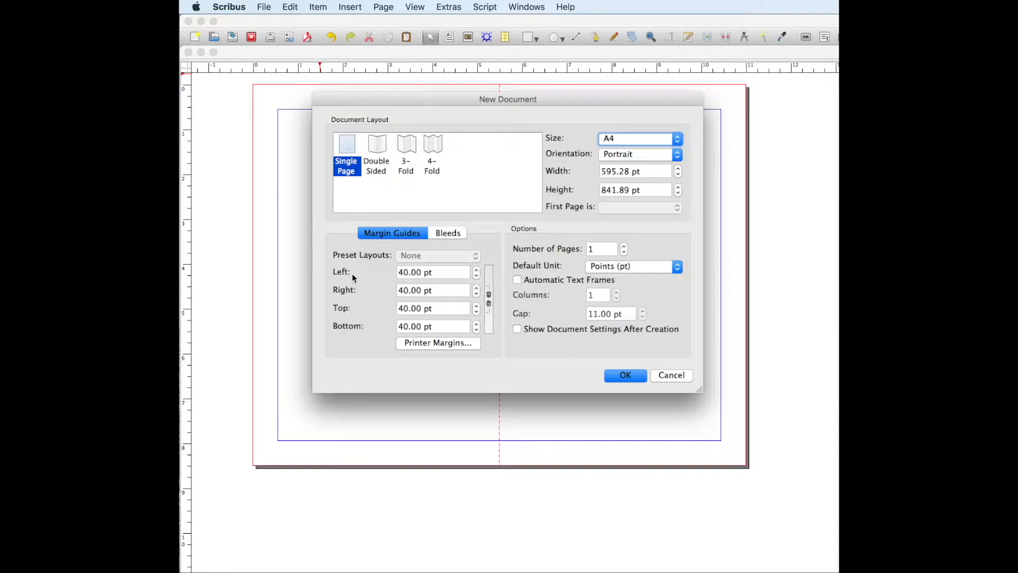
{"action": "mouse_move", "coordinate": [562, 302]}
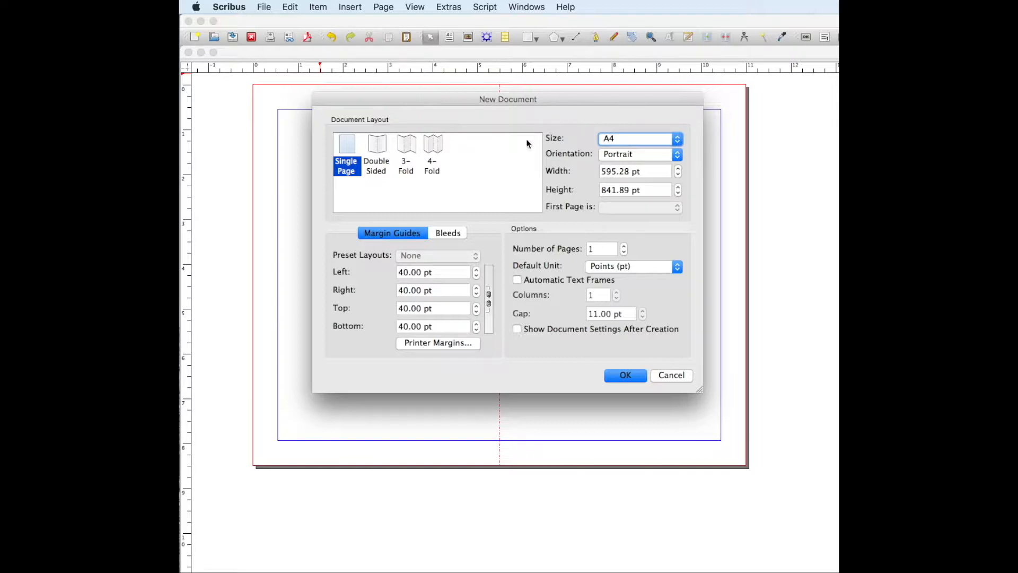
Step: Create a Letter-size, landscape document with inches as the default unit
{"action": "left_click", "coordinate": [639, 139]}
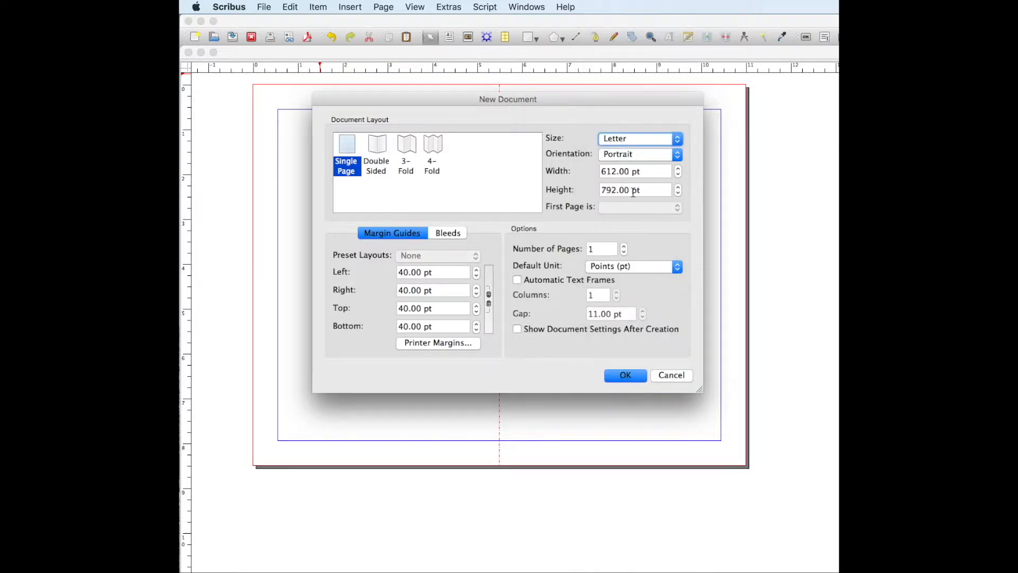
{"action": "left_click", "coordinate": [639, 154]}
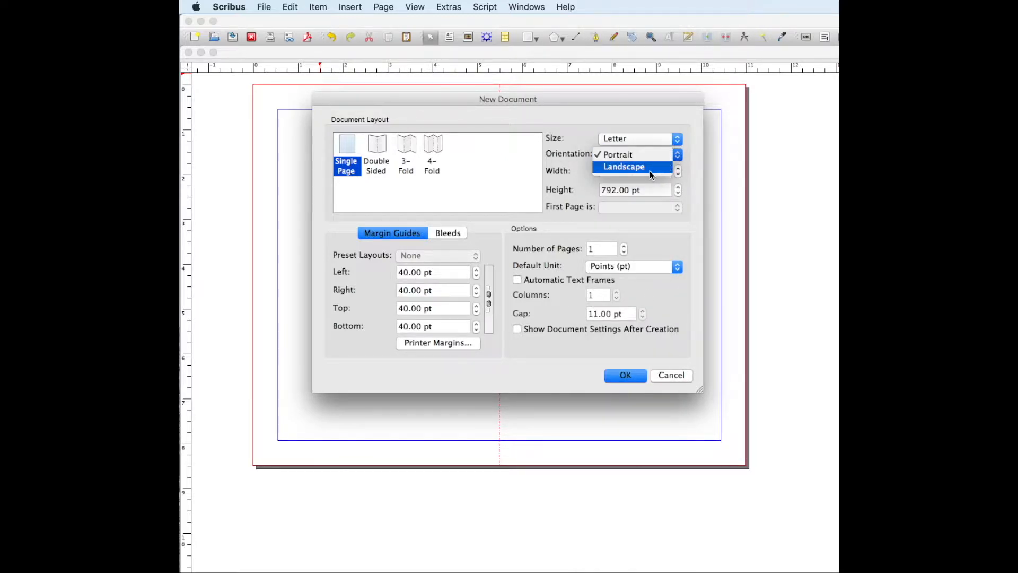
{"action": "left_click", "coordinate": [623, 166]}
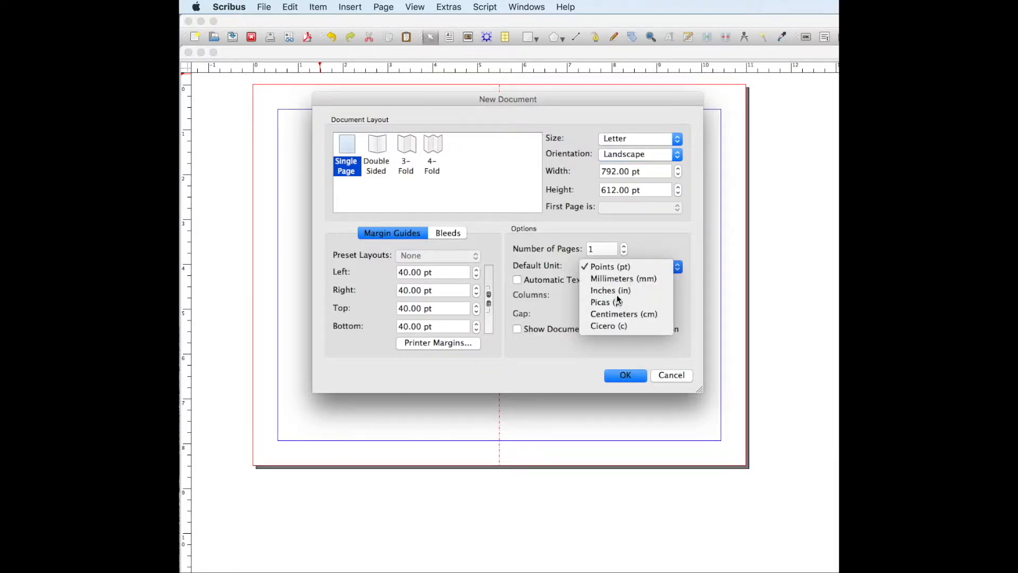
{"action": "left_click", "coordinate": [609, 291]}
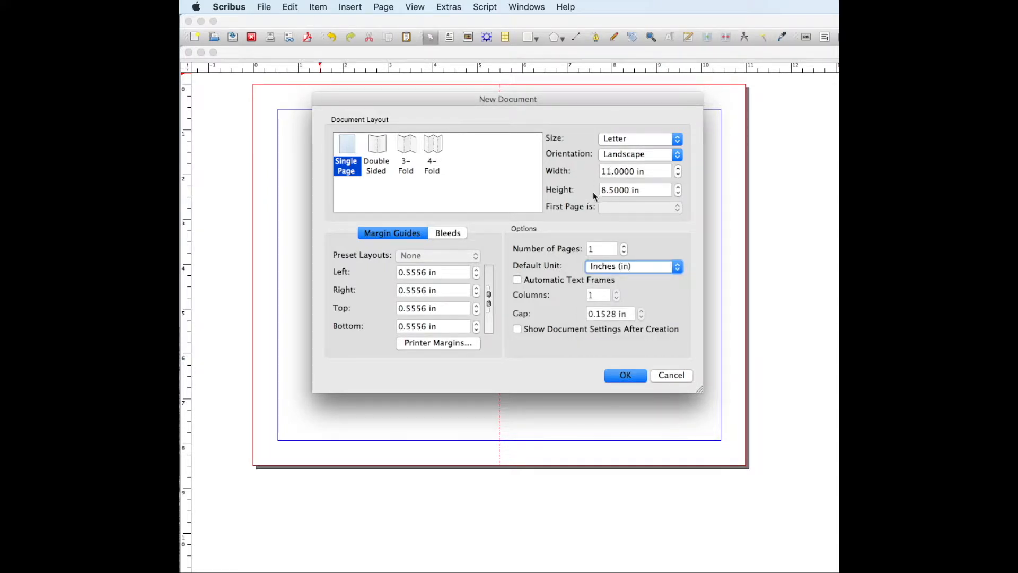
{"action": "mouse_move", "coordinate": [640, 194]}
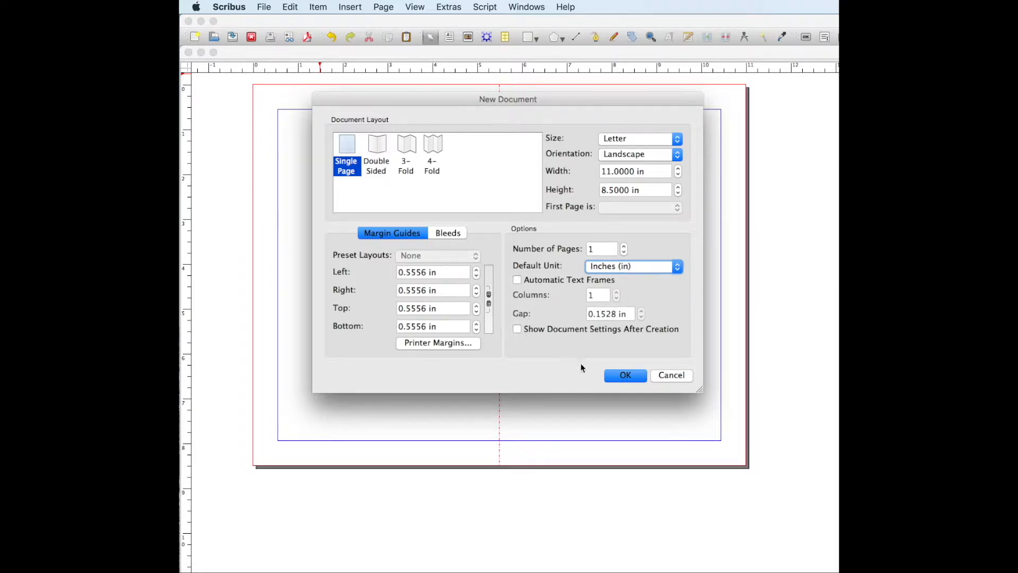
{"action": "left_click", "coordinate": [625, 375]}
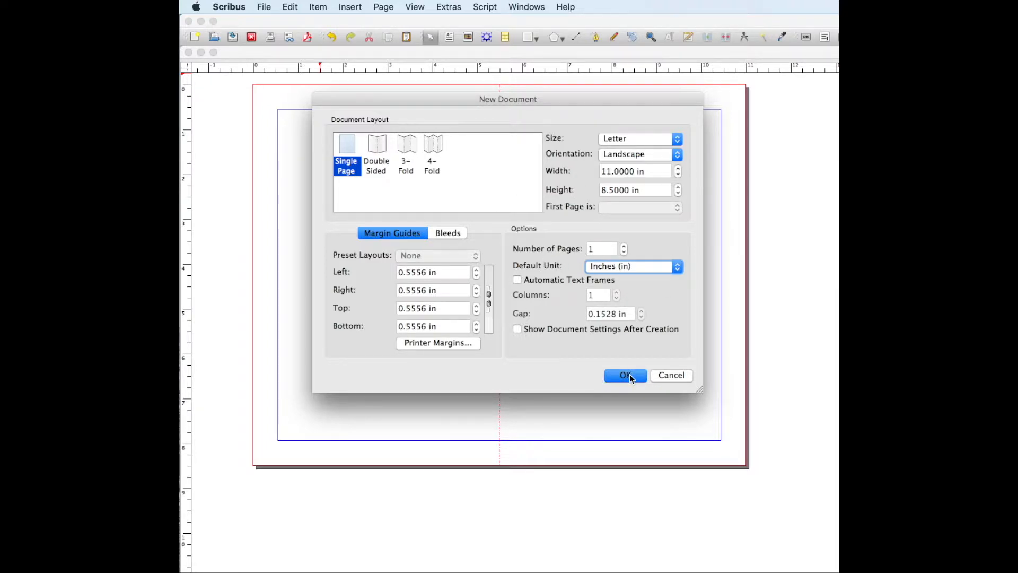
{"action": "left_click", "coordinate": [625, 375]}
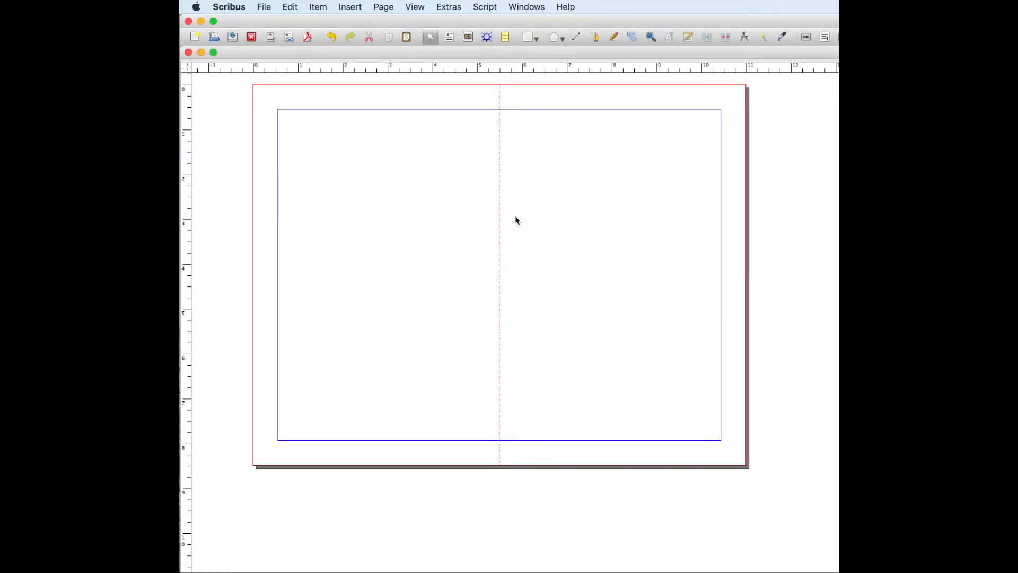
{"action": "mouse_move", "coordinate": [561, 352]}
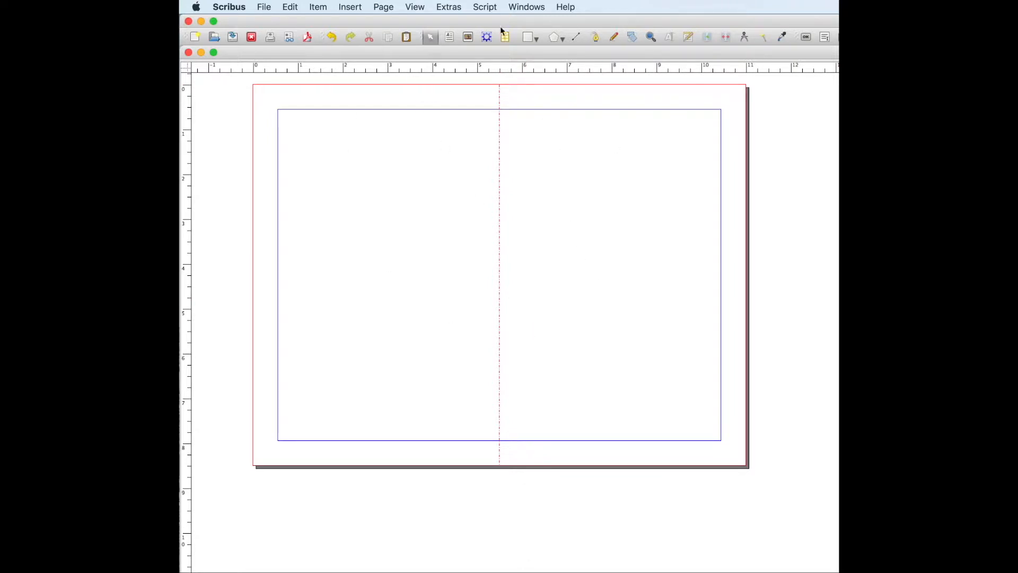
Step: Open the Page menu in the menu bar
{"action": "left_click", "coordinate": [383, 7]}
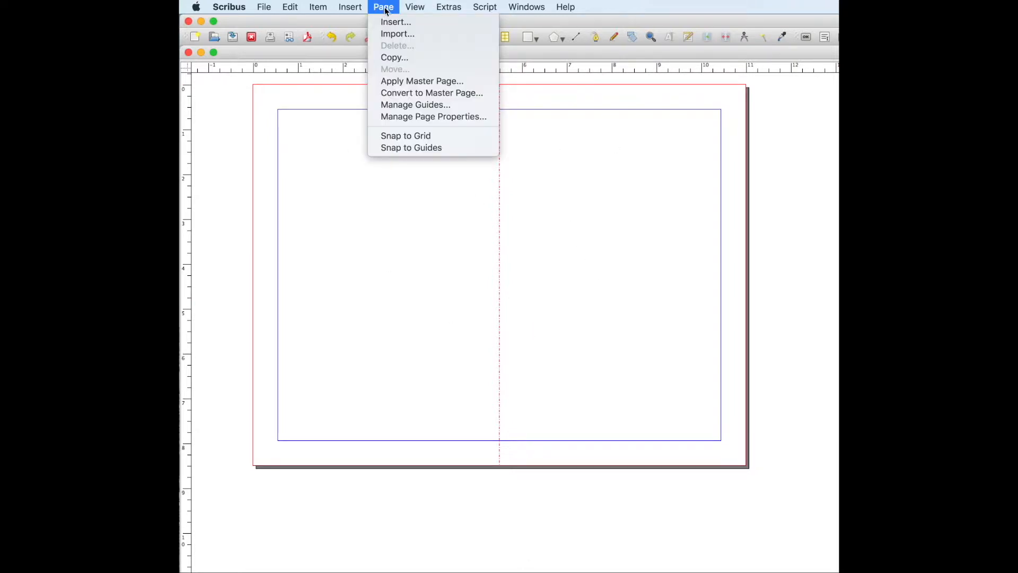
Step: Set the Guide Manager to one vertical guide at page centre, then close it
{"action": "left_click", "coordinate": [415, 104]}
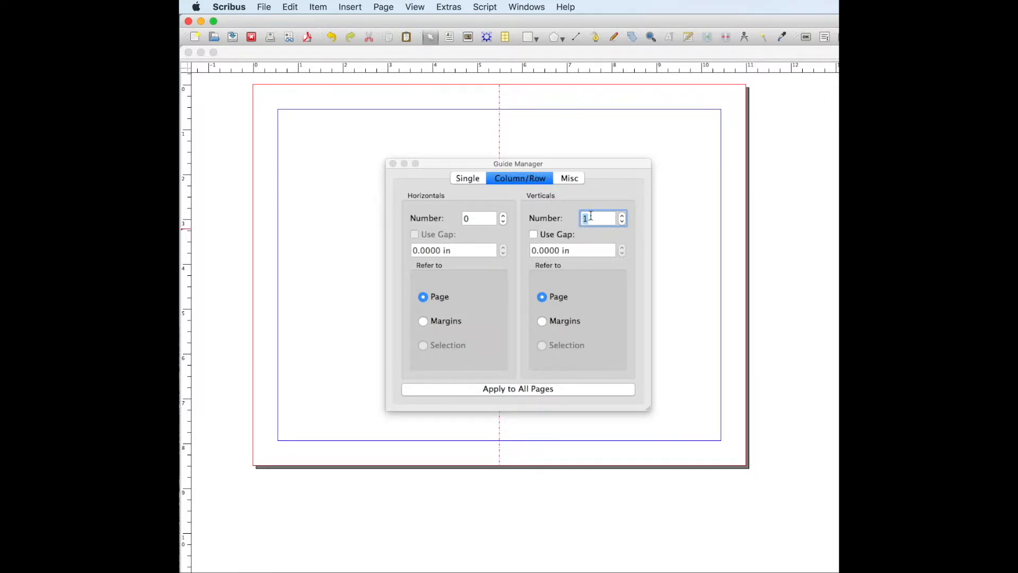
{"action": "left_click", "coordinate": [621, 221]}
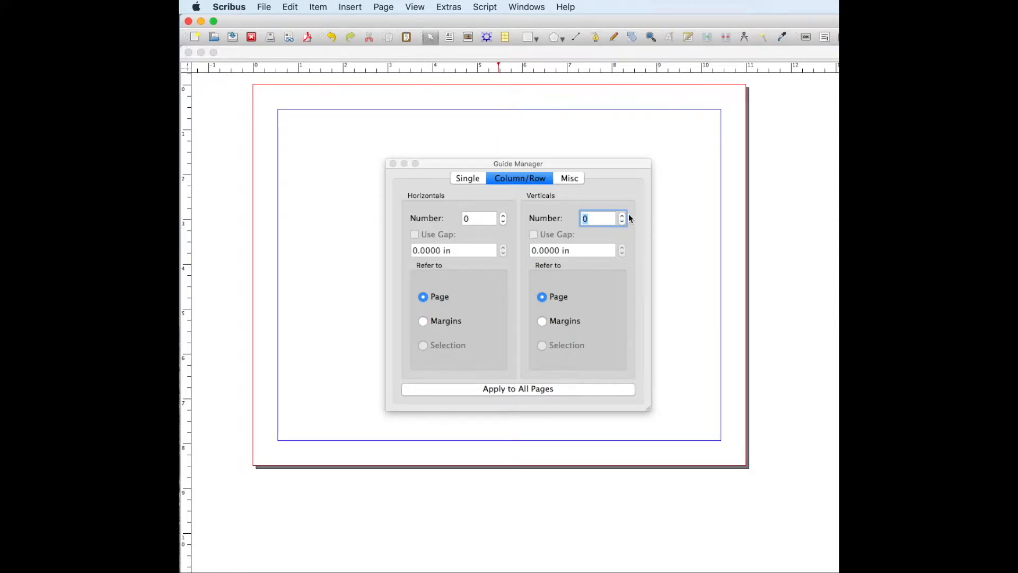
{"action": "left_click", "coordinate": [621, 214]}
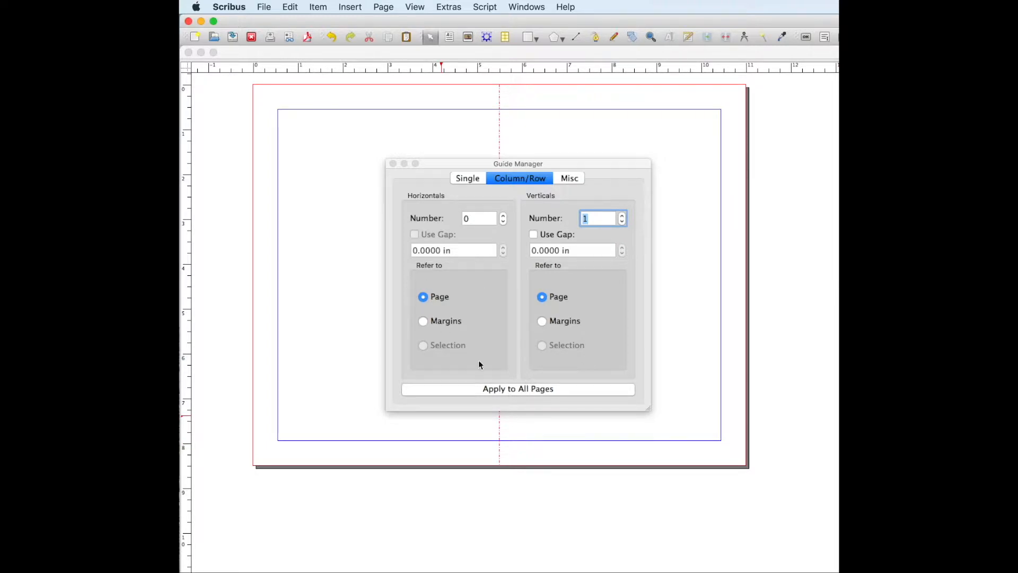
{"action": "left_click", "coordinate": [393, 164]}
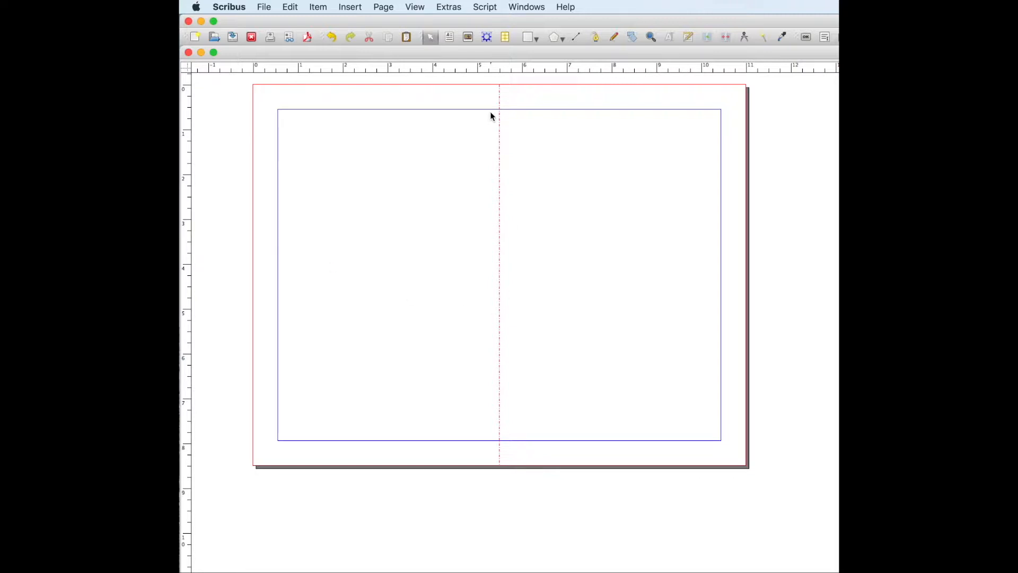
{"action": "mouse_move", "coordinate": [511, 458]}
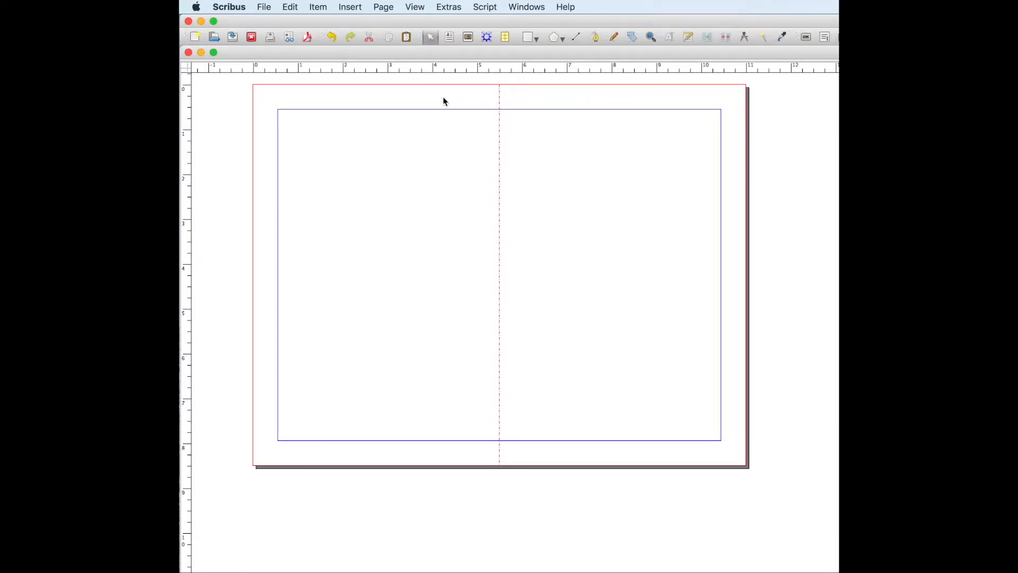
{"action": "mouse_move", "coordinate": [409, 224]}
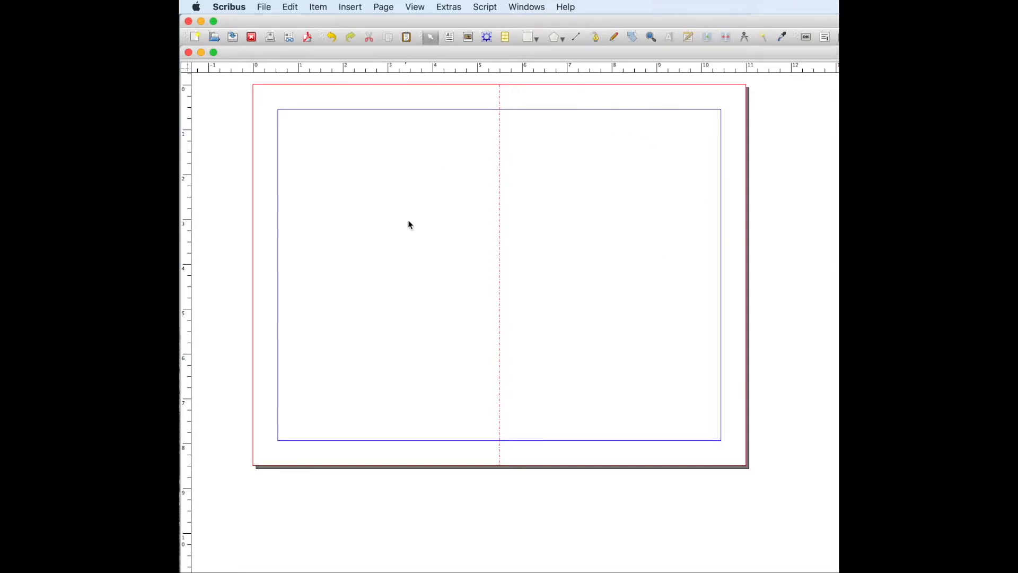
{"action": "mouse_move", "coordinate": [546, 106]}
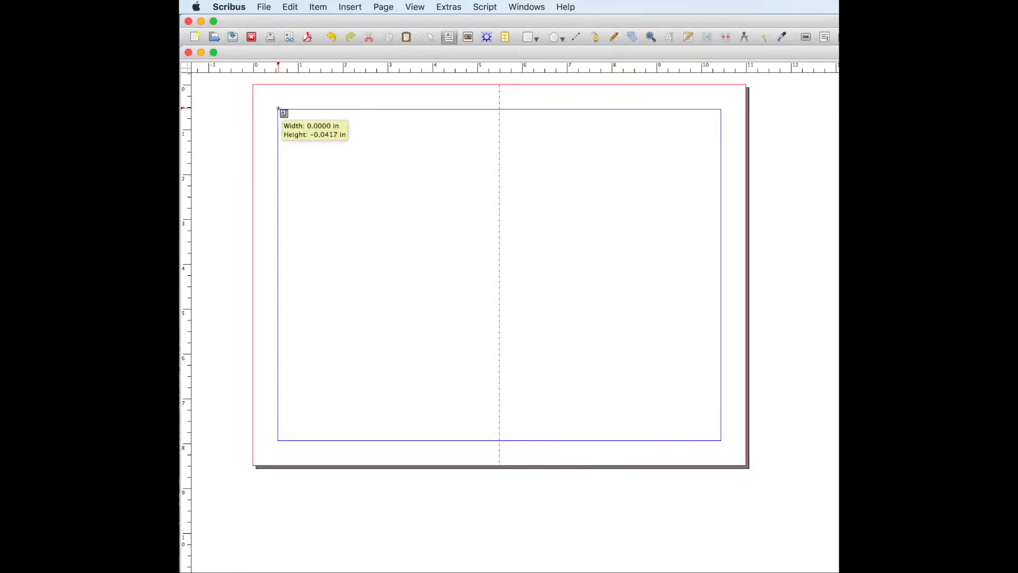
Step: Draw a text frame at the top-left margin and type 'welcome' into it
{"action": "left_click_drag", "start_coordinate": [278, 109], "coordinate": [478, 197]}
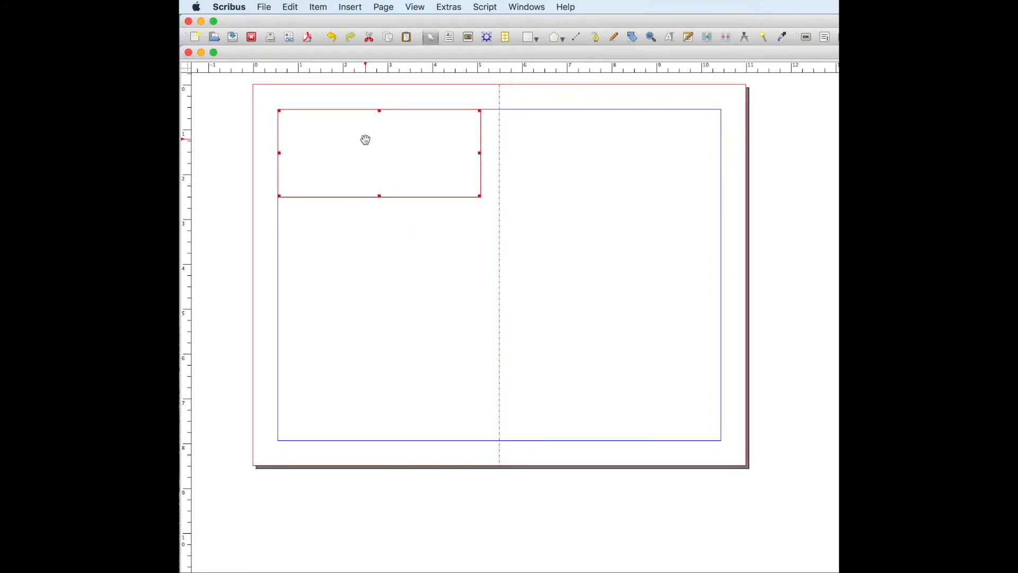
{"action": "mouse_move", "coordinate": [387, 159]}
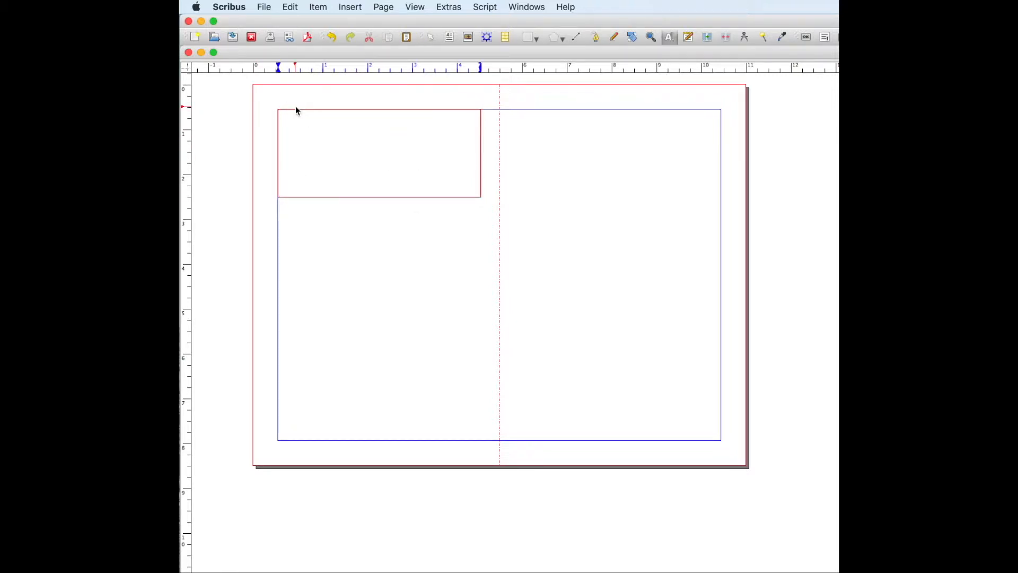
{"action": "type", "text": "welcome"}
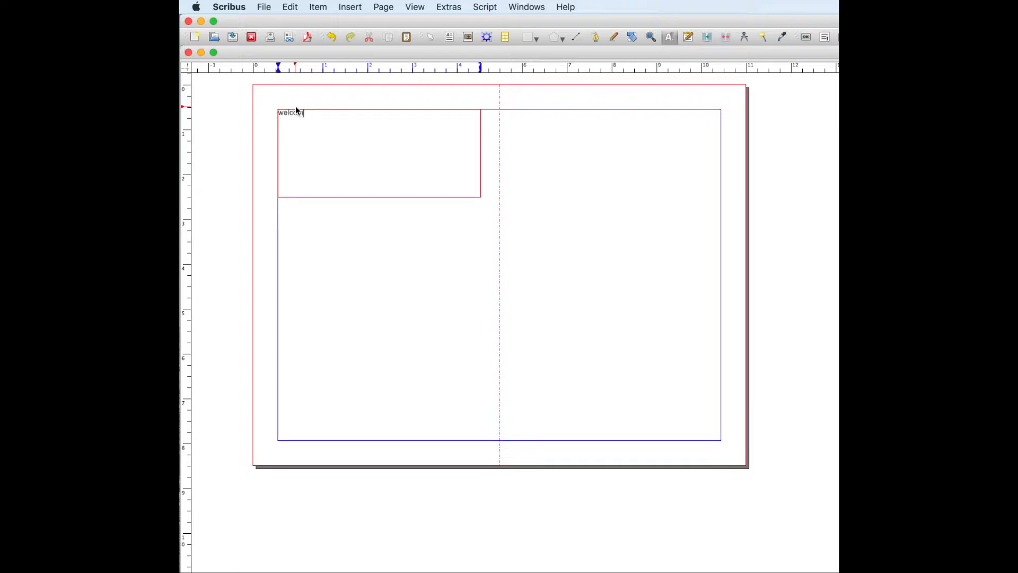
{"action": "type", "text": "me"}
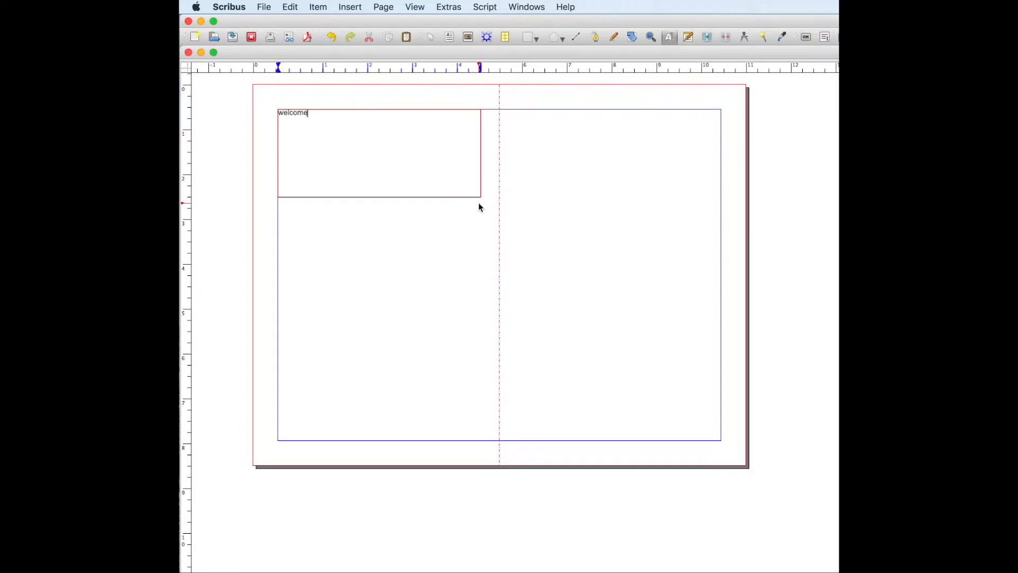
{"action": "key", "text": "backspace"}
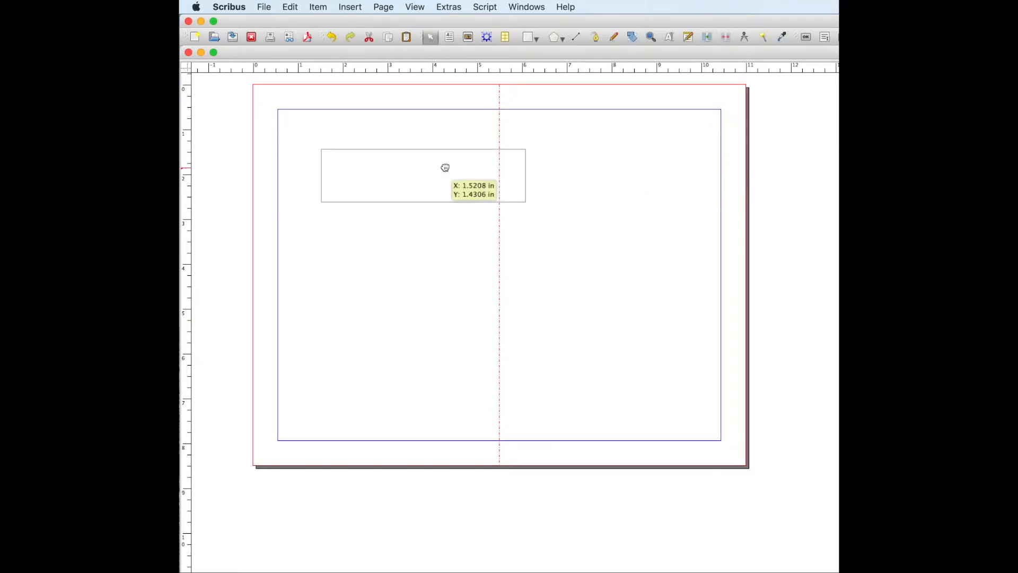
Step: Return the 'Welcome' frame to the top-left margin and show its Text properties
{"action": "left_click_drag", "start_coordinate": [445, 167], "coordinate": [405, 128]}
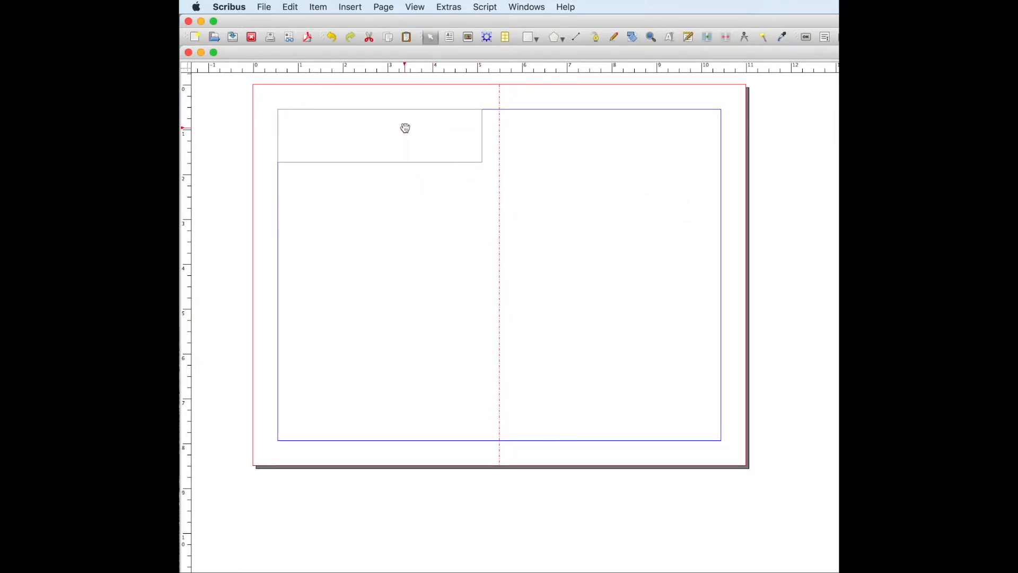
{"action": "type", "text": "Welcome"}
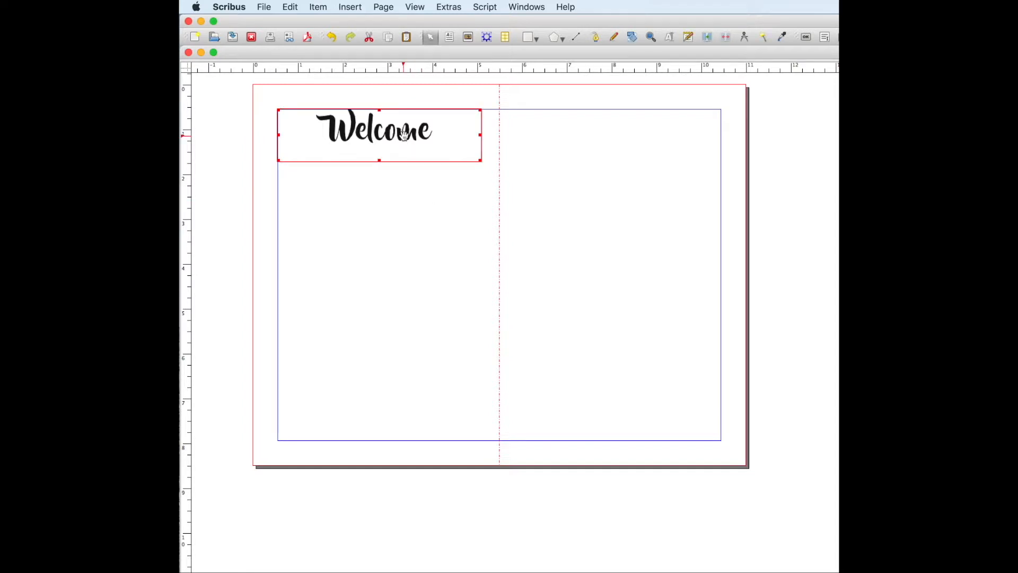
{"action": "mouse_move", "coordinate": [301, 110]}
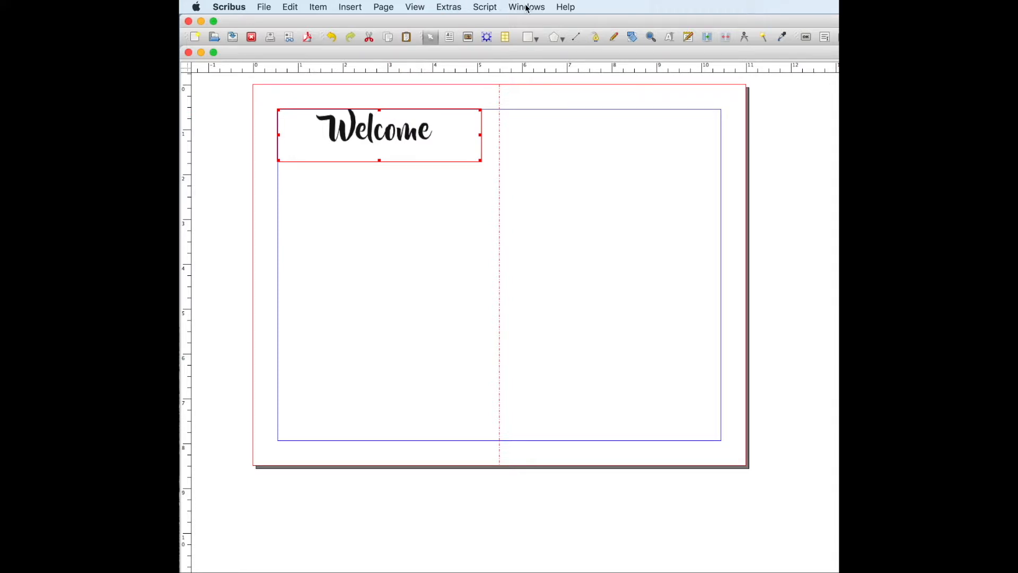
{"action": "left_click", "coordinate": [526, 7]}
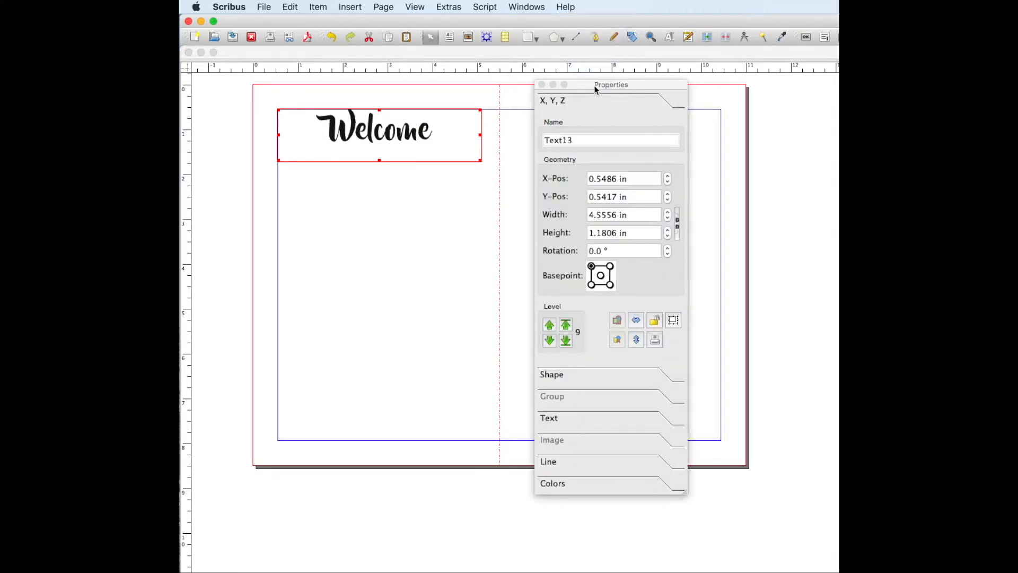
{"action": "mouse_move", "coordinate": [593, 426]}
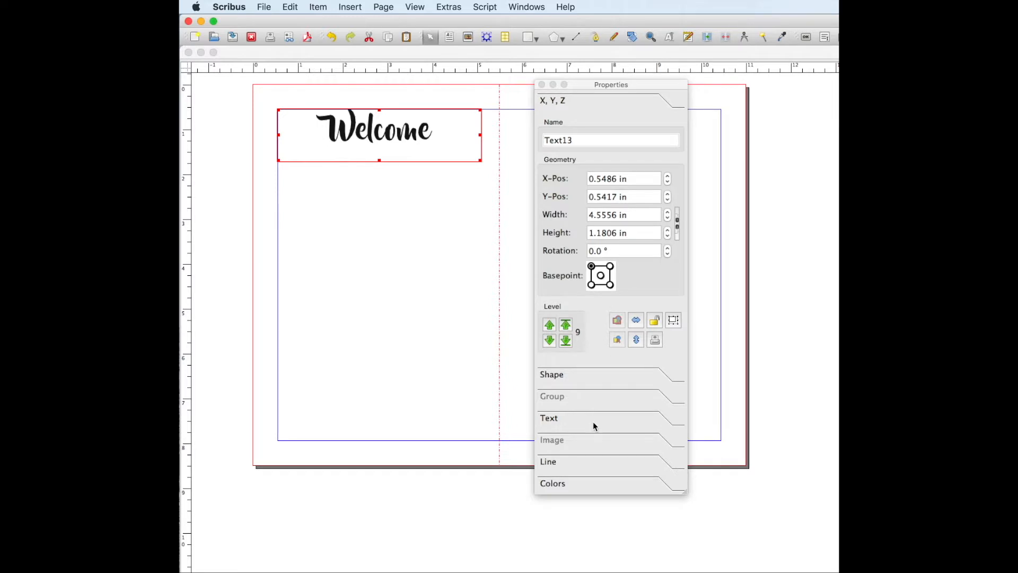
{"action": "left_click", "coordinate": [549, 417]}
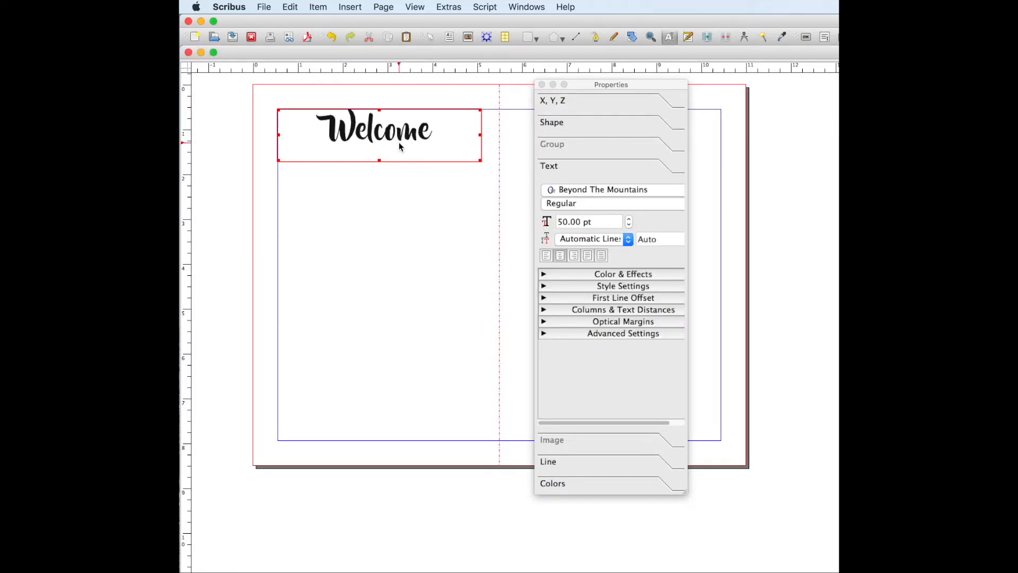
Step: Switch the Welcome heading to Automatic line spacing and close the Properties panel
{"action": "left_click", "coordinate": [626, 238]}
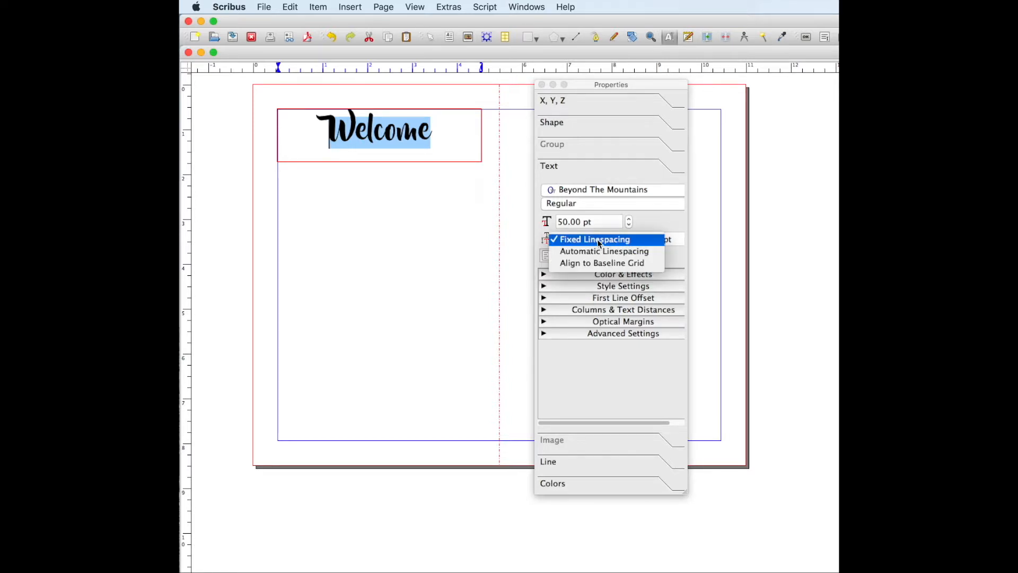
{"action": "left_click", "coordinate": [603, 251]}
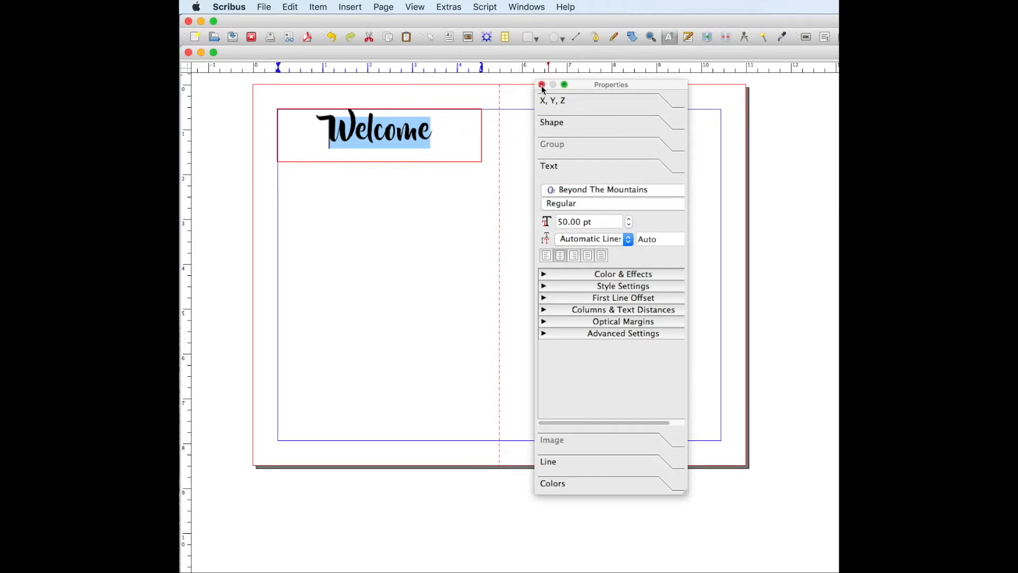
{"action": "left_click", "coordinate": [541, 85]}
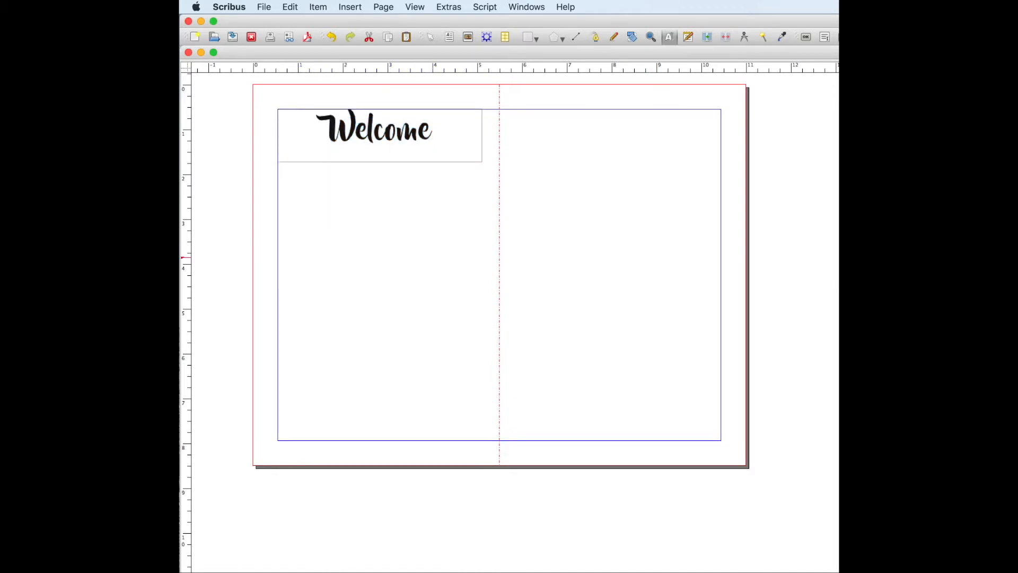
Step: Position the events text frame beneath Welcome and review its Text properties
{"action": "left_click_drag", "start_coordinate": [280, 200], "coordinate": [392, 431]}
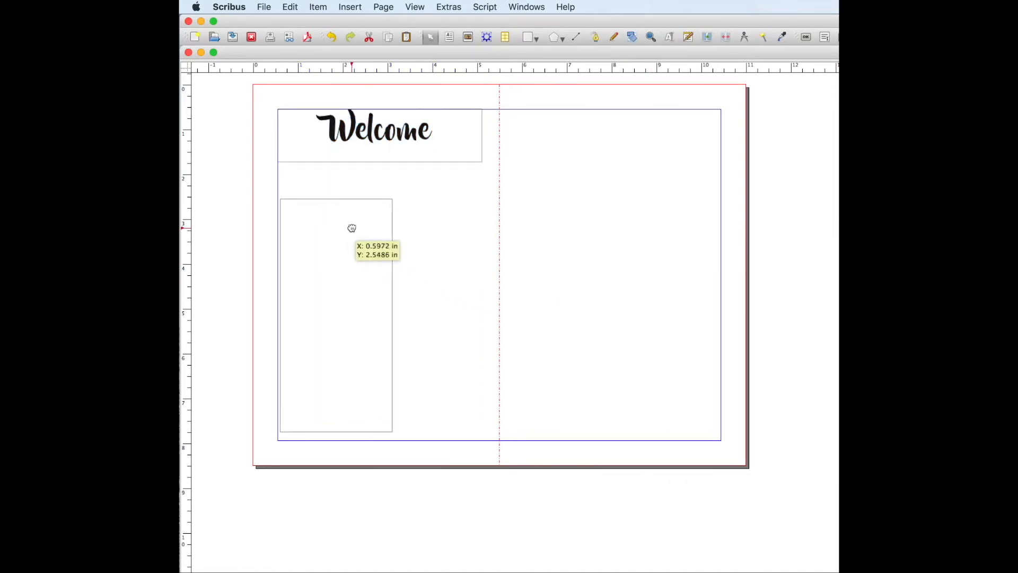
{"action": "left_click_drag", "start_coordinate": [352, 228], "coordinate": [350, 207]}
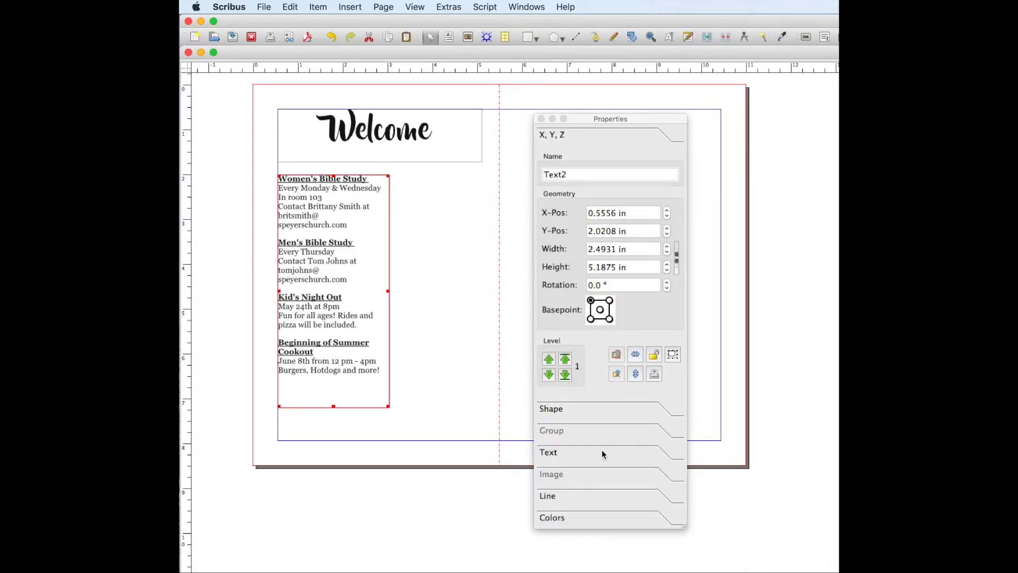
{"action": "left_click", "coordinate": [547, 452]}
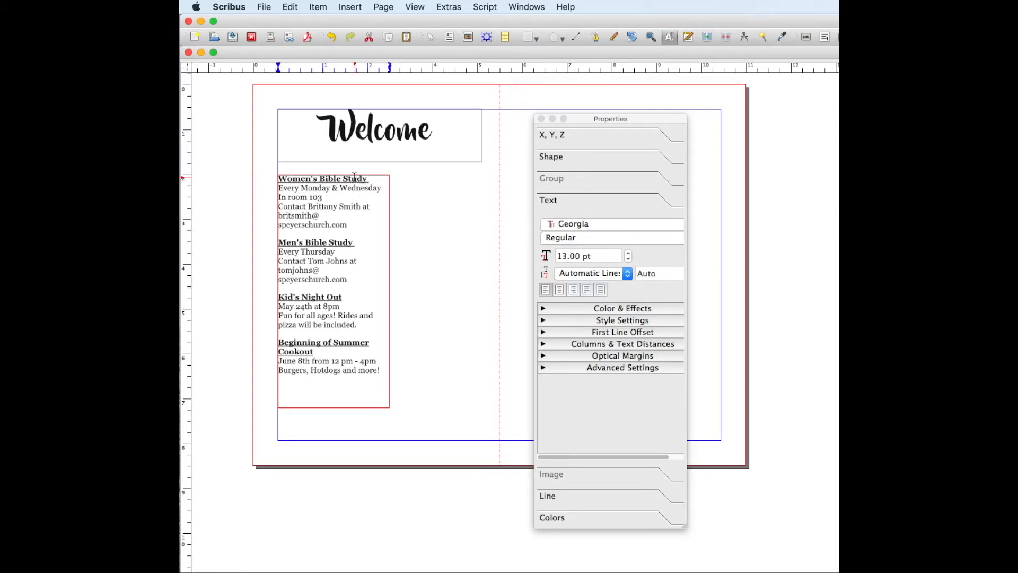
{"action": "left_click", "coordinate": [611, 237]}
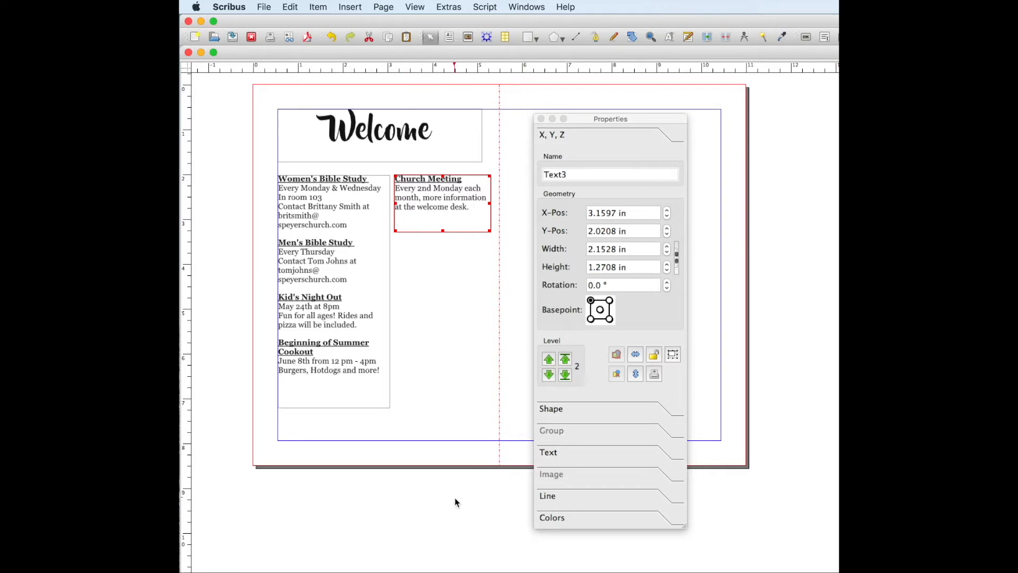
{"action": "mouse_move", "coordinate": [587, 343]}
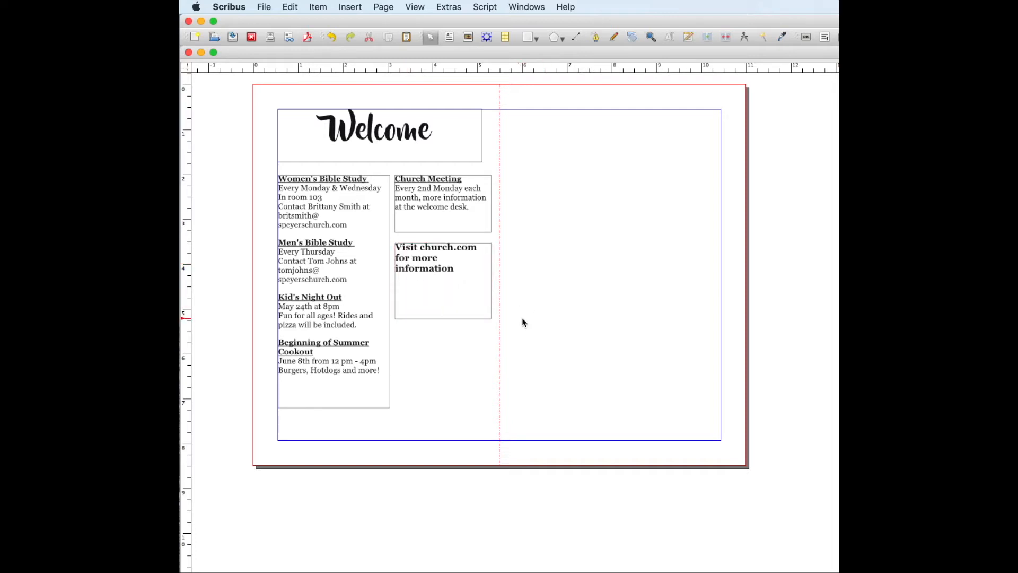
{"action": "mouse_move", "coordinate": [448, 179]}
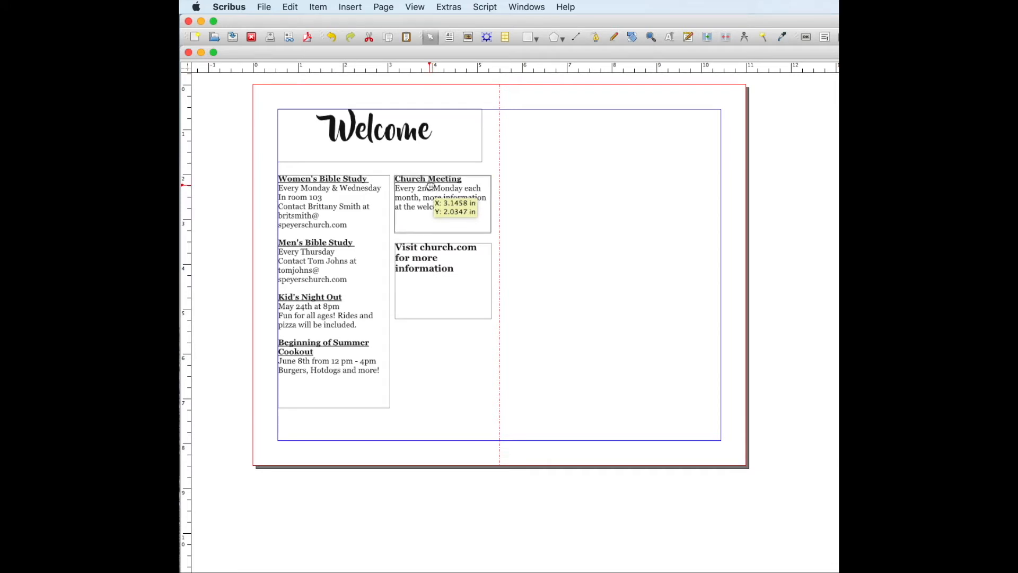
Step: Select the Church Meeting frame and begin placing a new frame on the right panel
{"action": "left_click", "coordinate": [442, 205]}
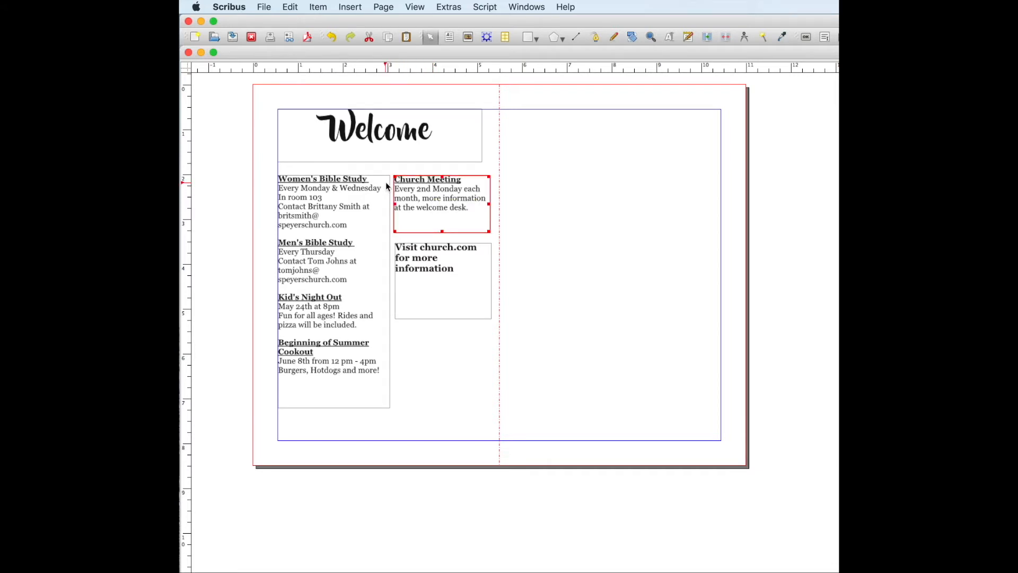
{"action": "left_click", "coordinate": [442, 279]}
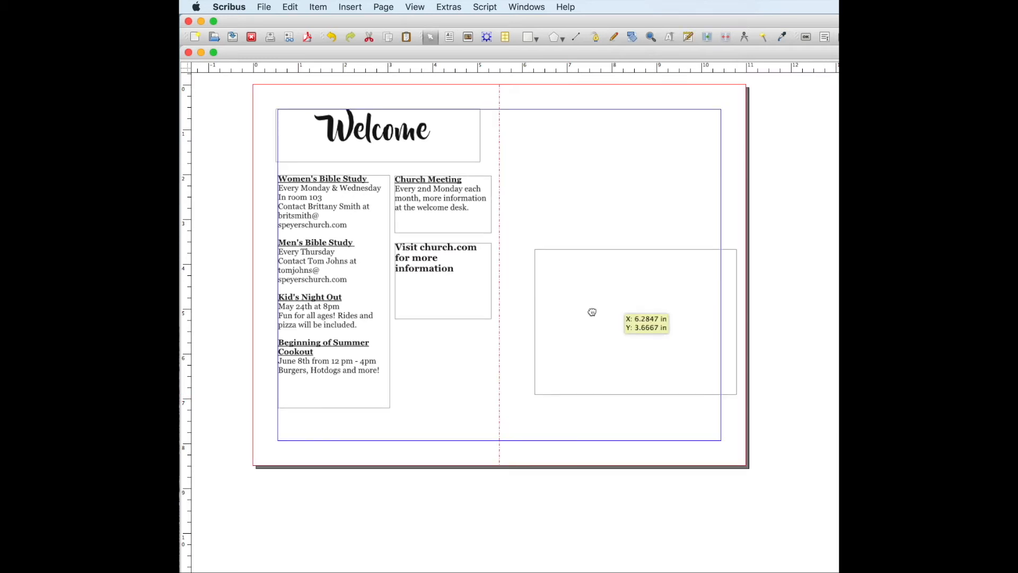
Step: Drop the pasted General Notes frame into the lower right column
{"action": "left_click_drag", "start_coordinate": [592, 311], "coordinate": [603, 349]}
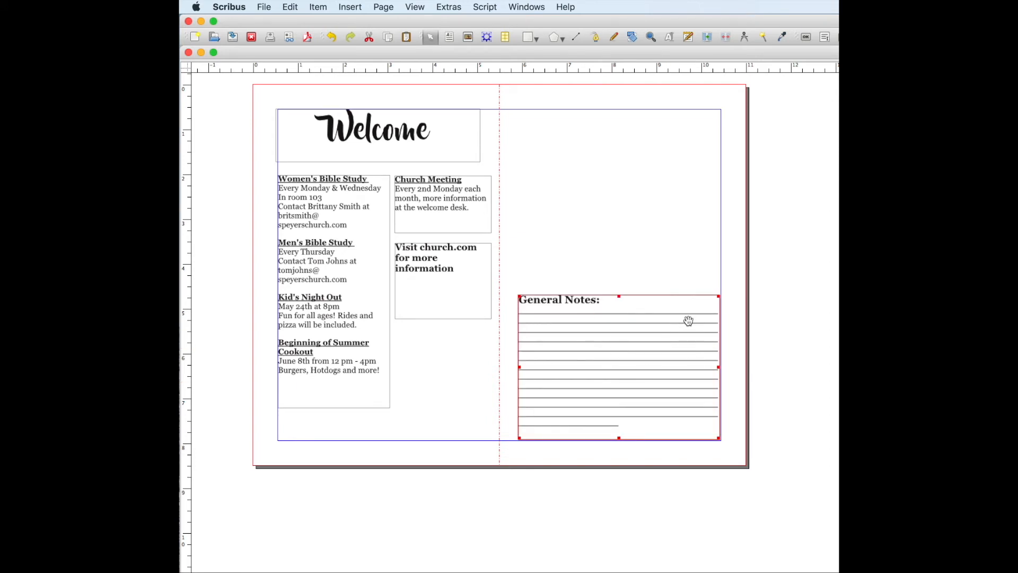
{"action": "mouse_move", "coordinate": [720, 327]}
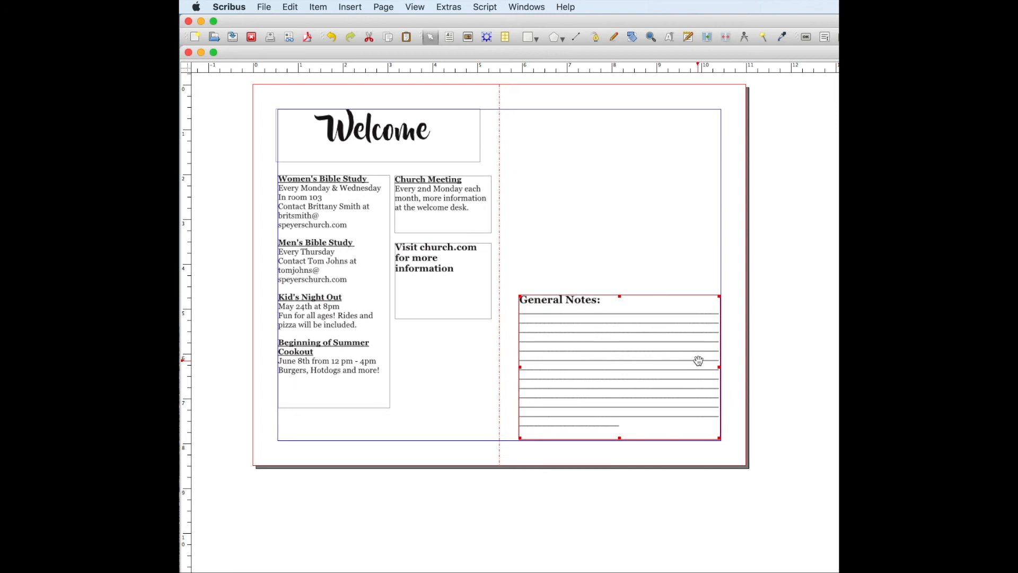
{"action": "mouse_move", "coordinate": [709, 364]}
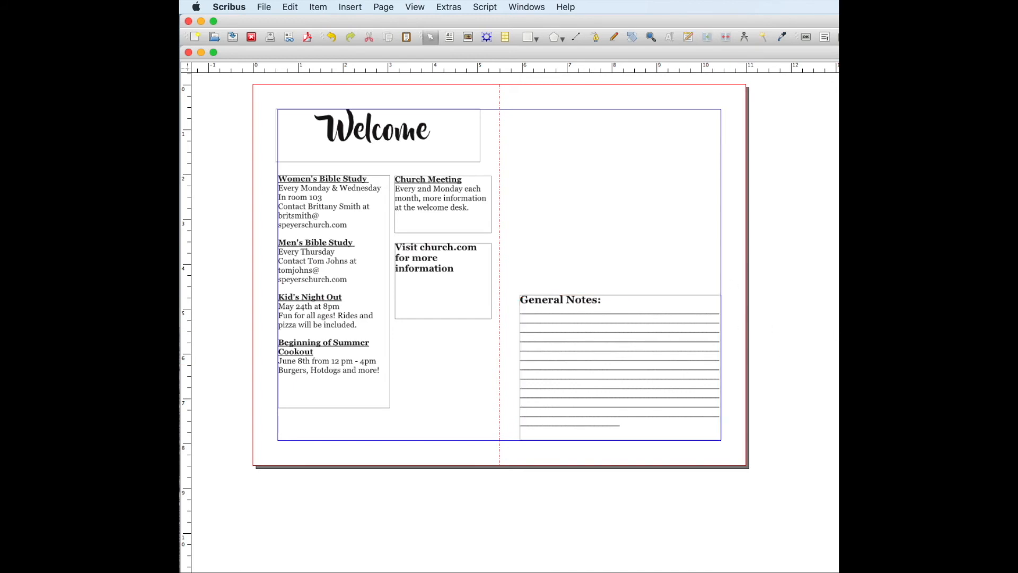
{"action": "mouse_move", "coordinate": [587, 113]}
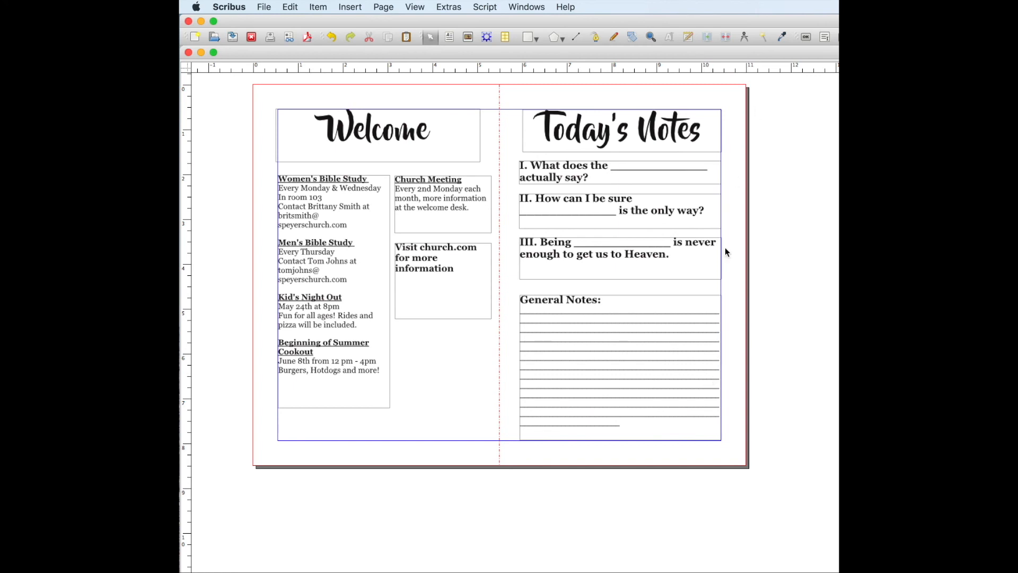
{"action": "mouse_move", "coordinate": [622, 182]}
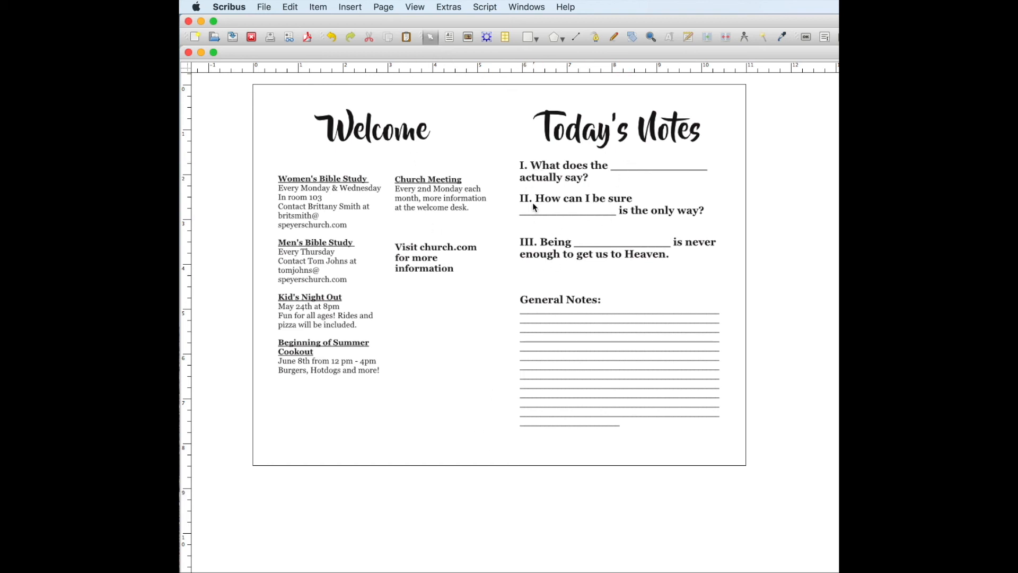
Step: Select and nudge the three sermon question blocks so they align, then clear the selection
{"action": "left_click", "coordinate": [565, 172]}
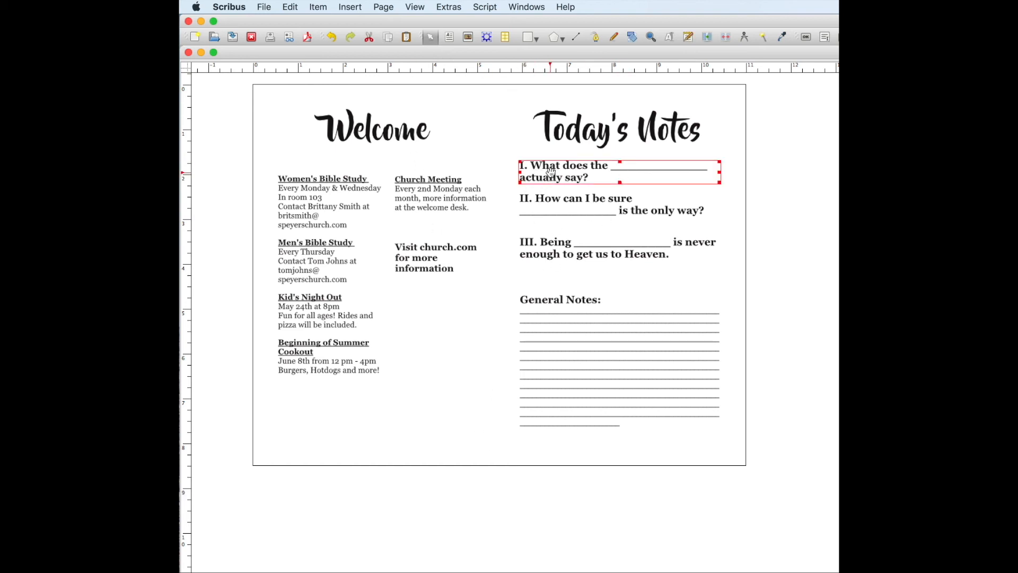
{"action": "left_click", "coordinate": [662, 257]}
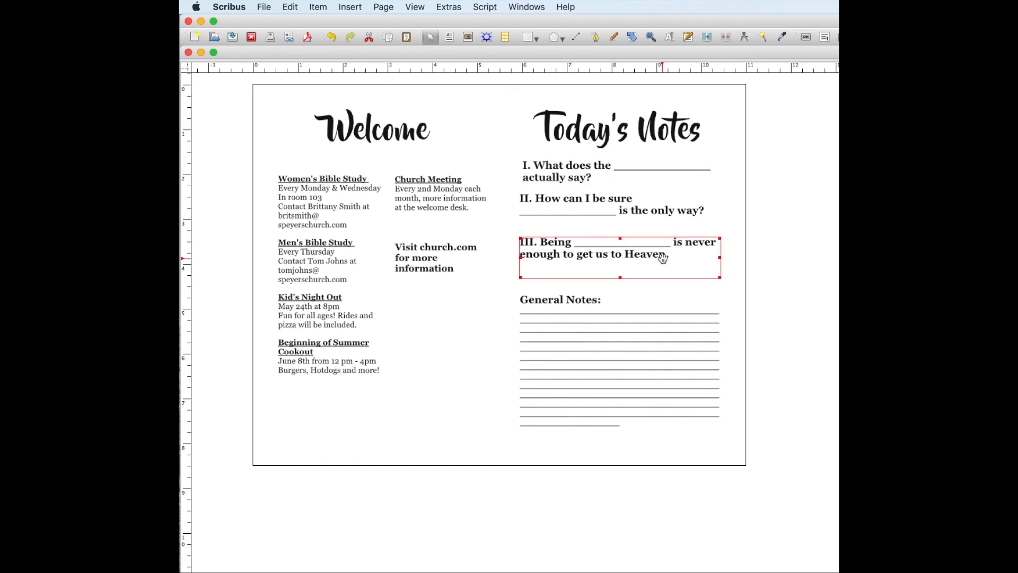
{"action": "left_click", "coordinate": [604, 170]}
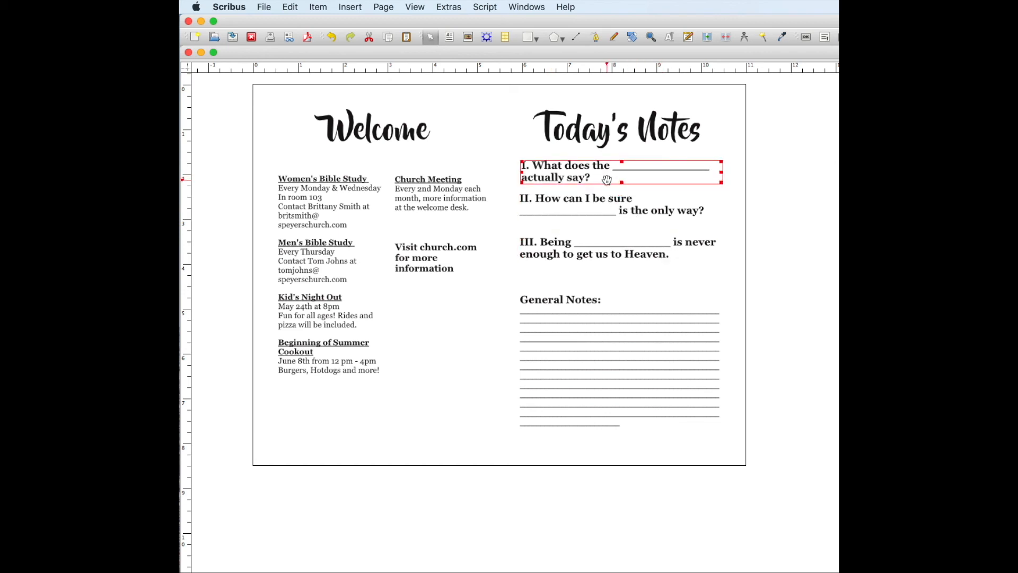
{"action": "left_click", "coordinate": [619, 210]}
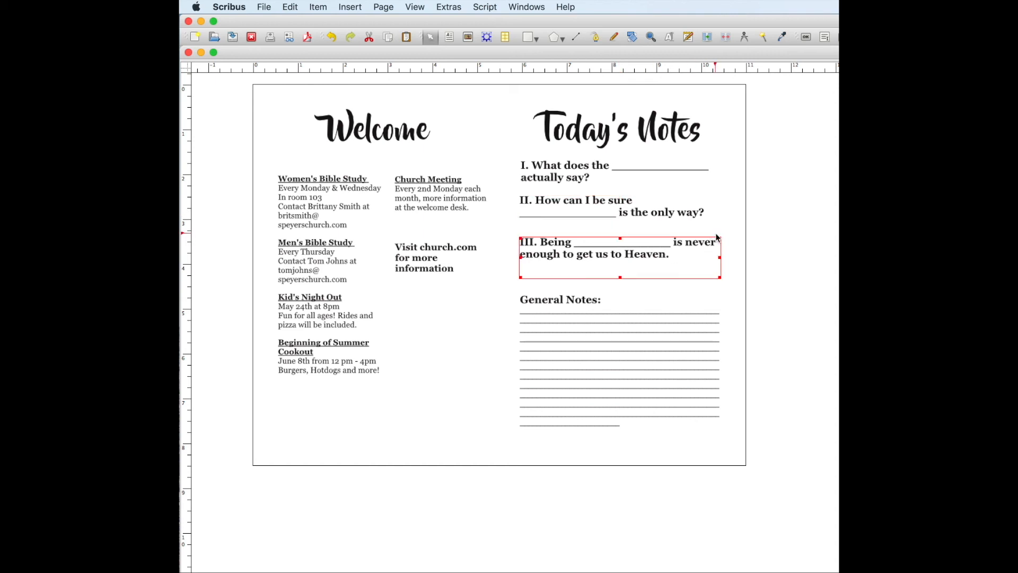
{"action": "left_click", "coordinate": [762, 239]}
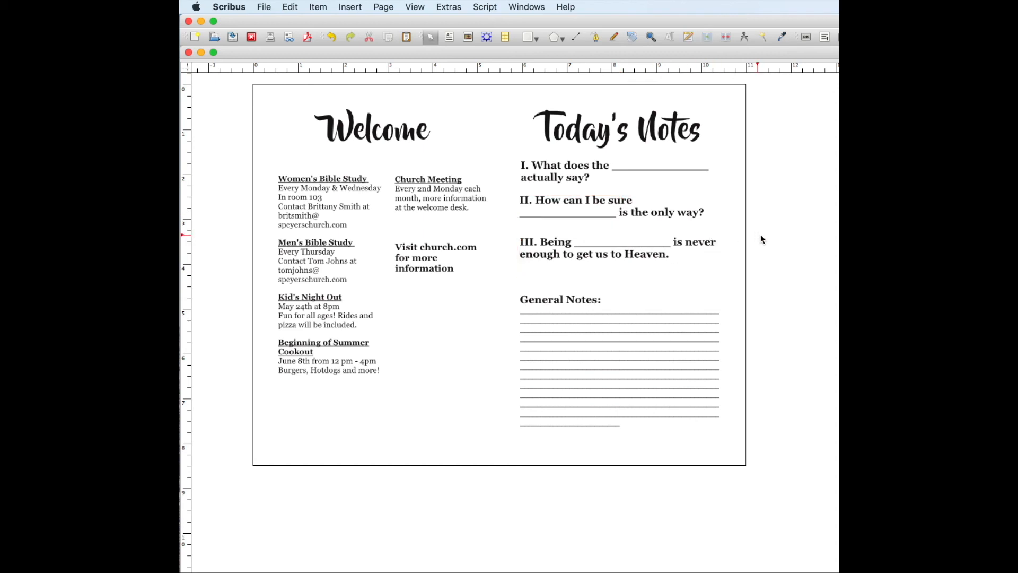
{"action": "mouse_move", "coordinate": [490, 381]}
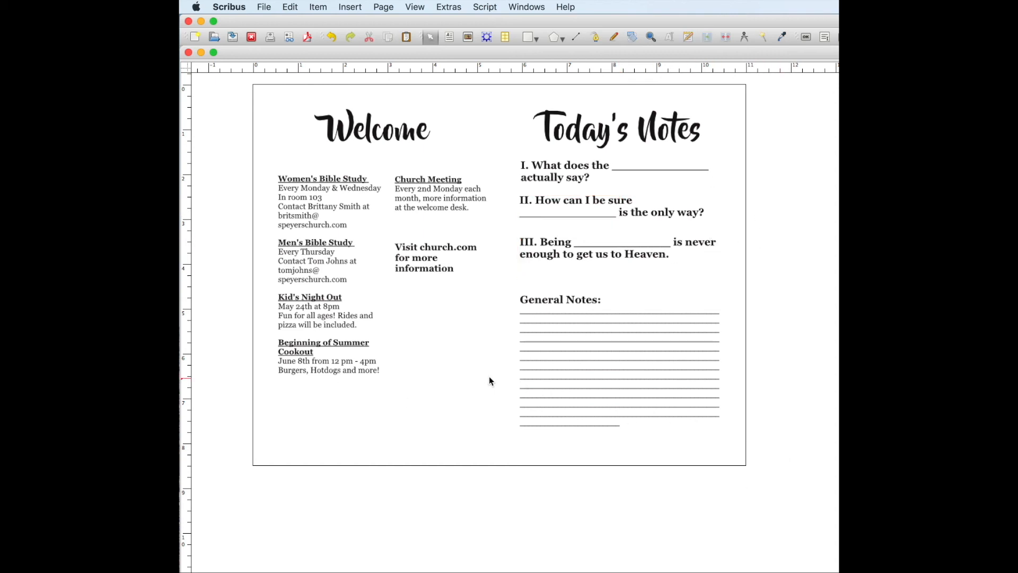